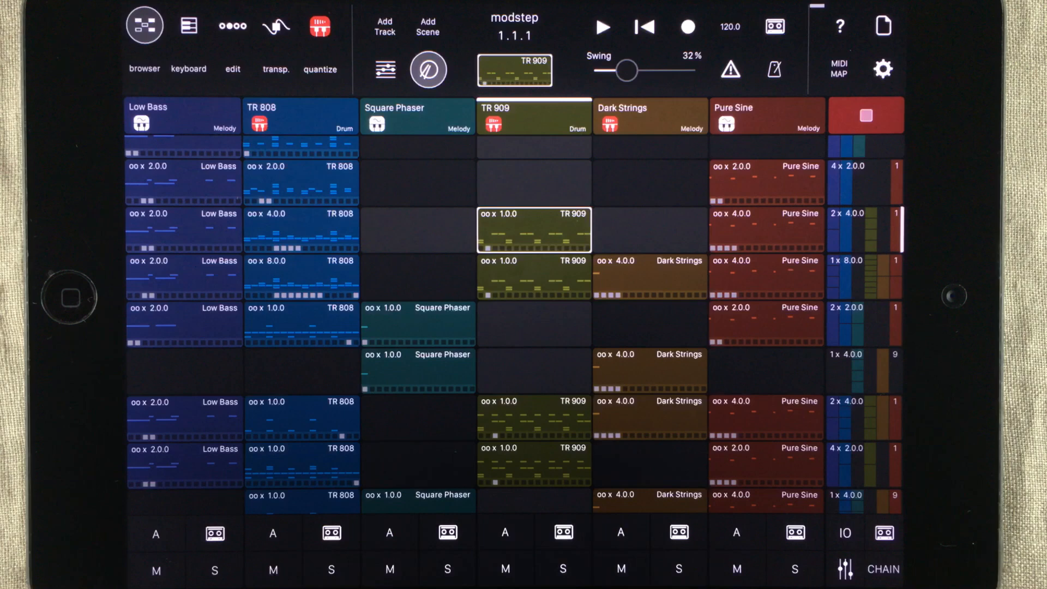
Play and stop the demo session, launching the TR 909 clip and returning to start.
click(601, 27)
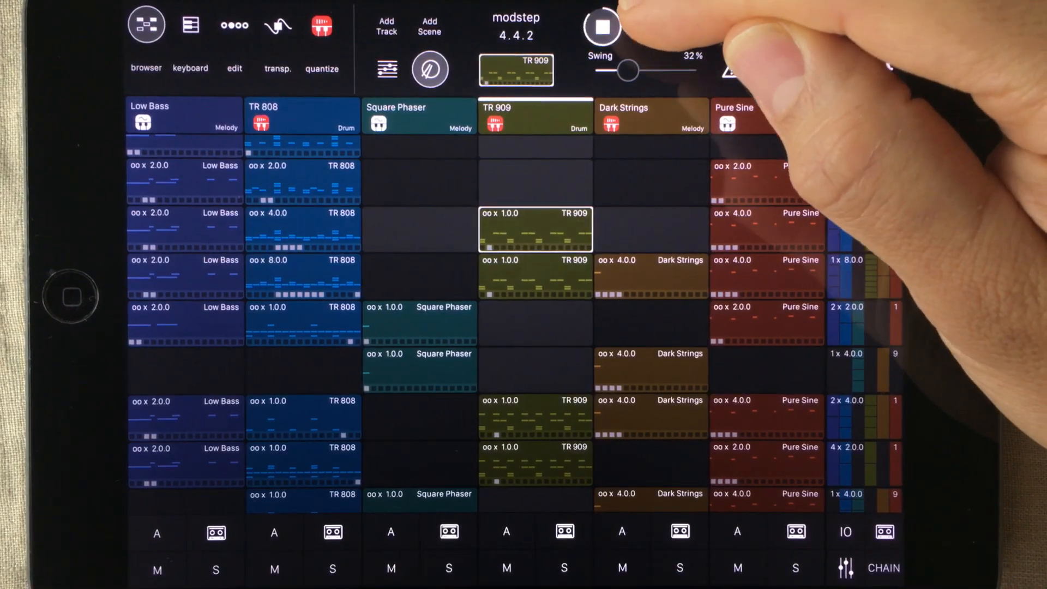
click(601, 27)
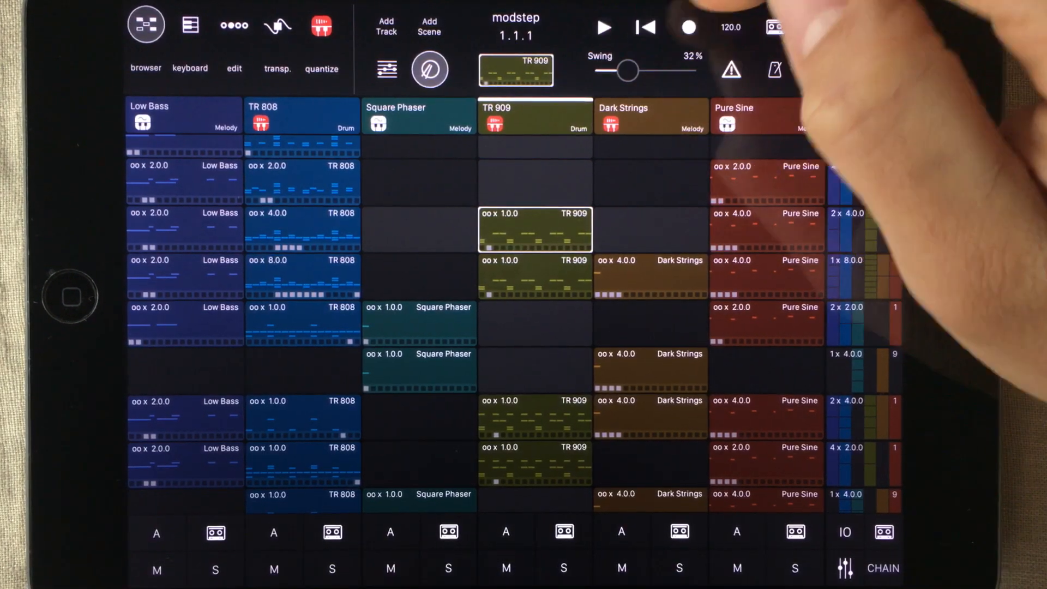
click(601, 27)
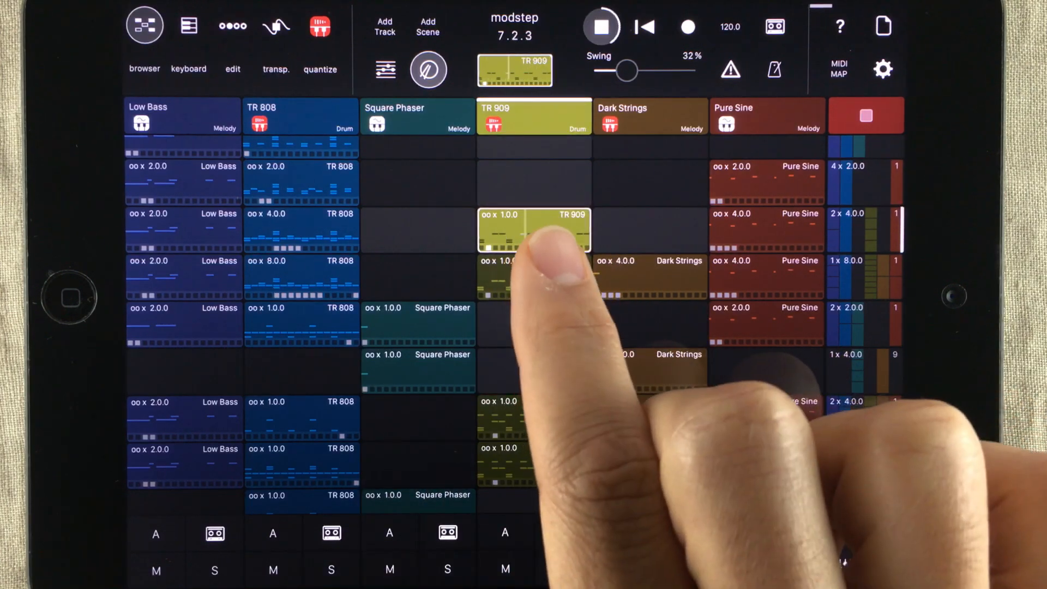
click(533, 230)
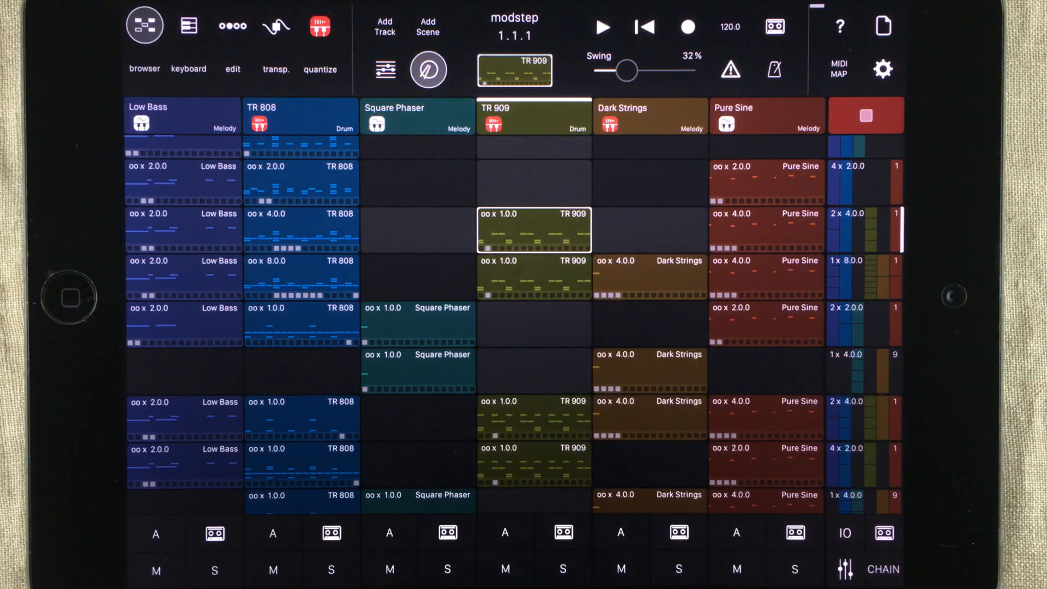
click(882, 68)
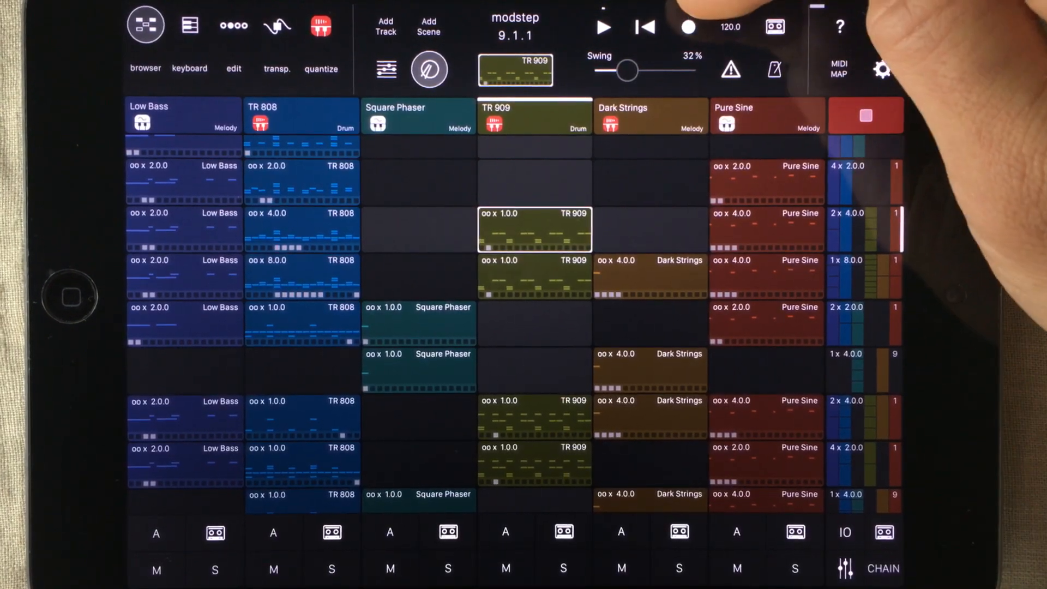
Replay the session, stop and rewind to 1.1.1, then start a new empty project.
click(601, 28)
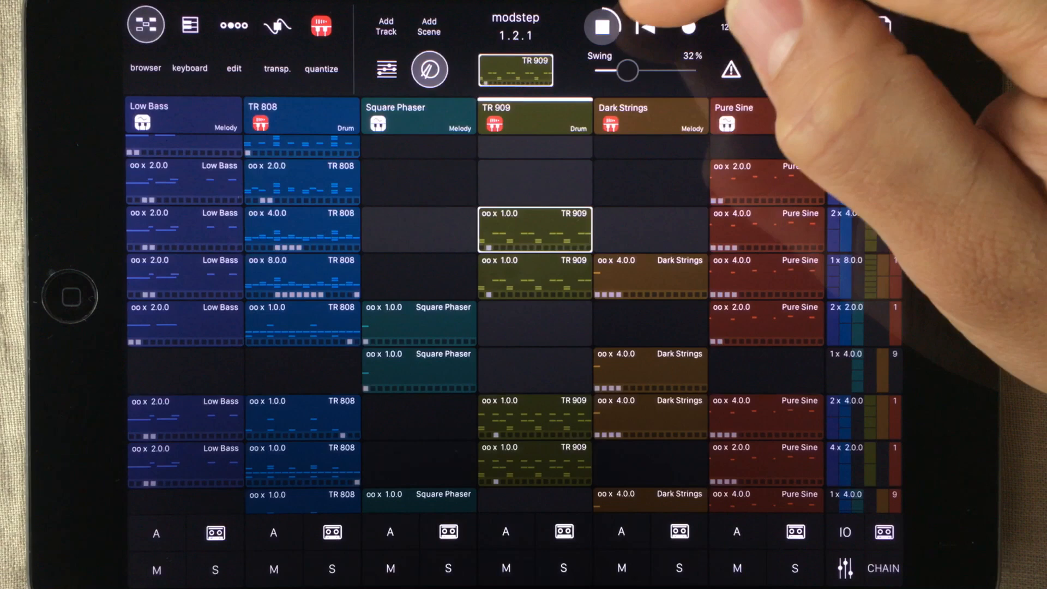
click(601, 27)
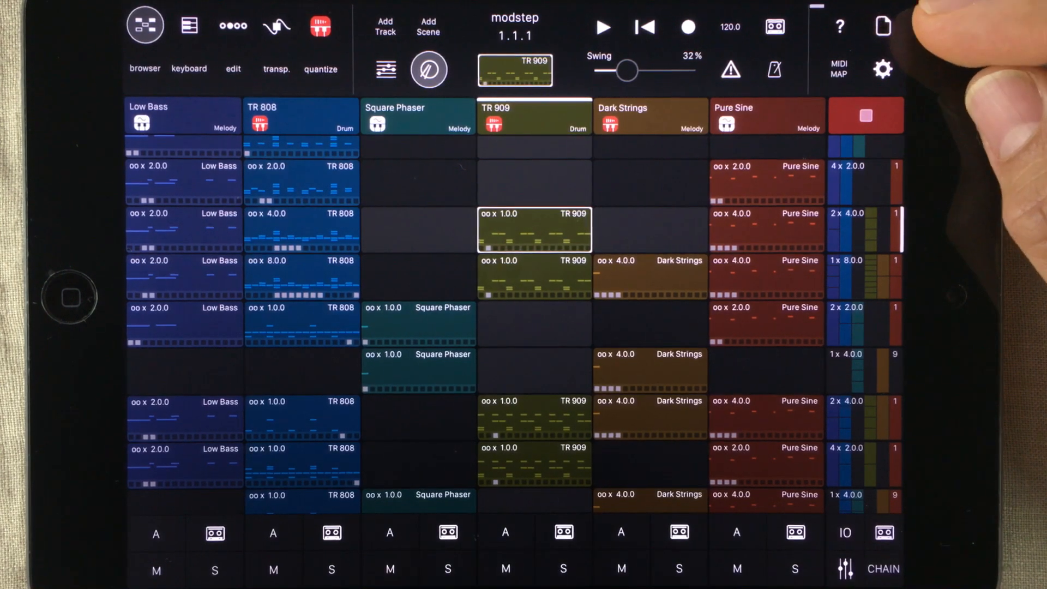
click(882, 26)
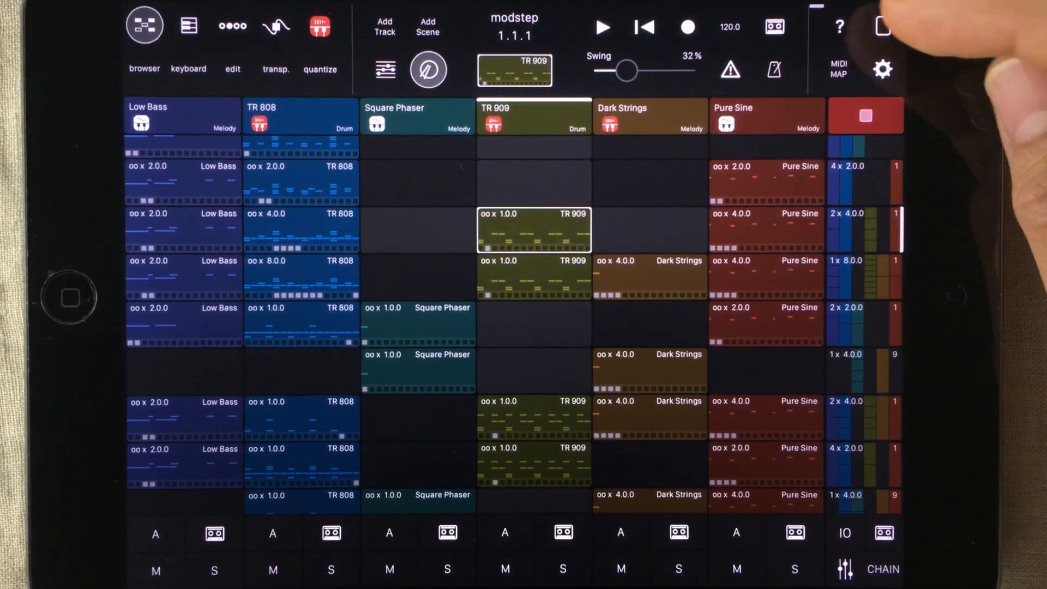
click(838, 27)
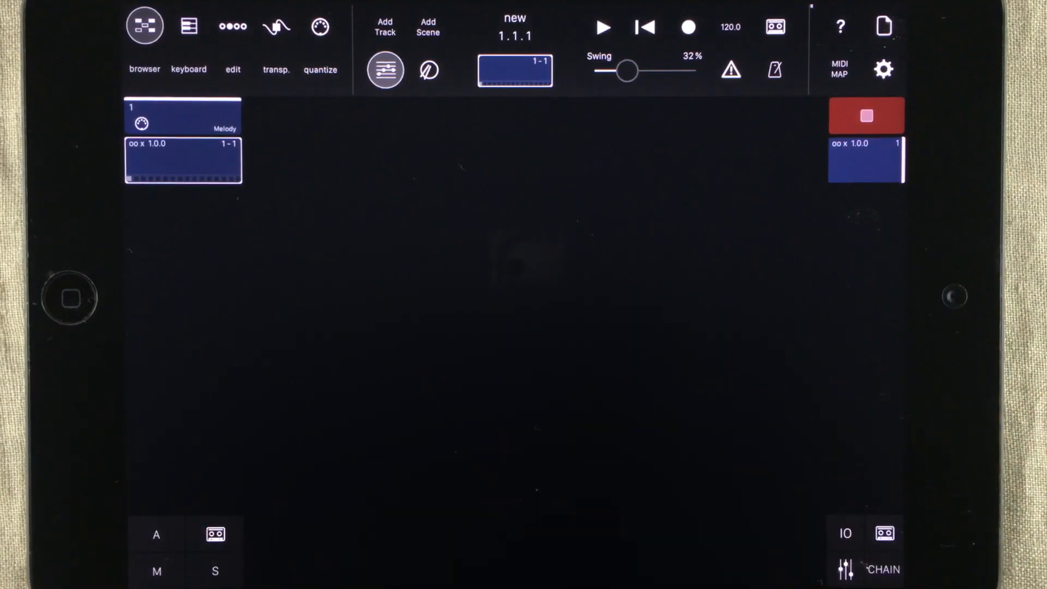
click(383, 27)
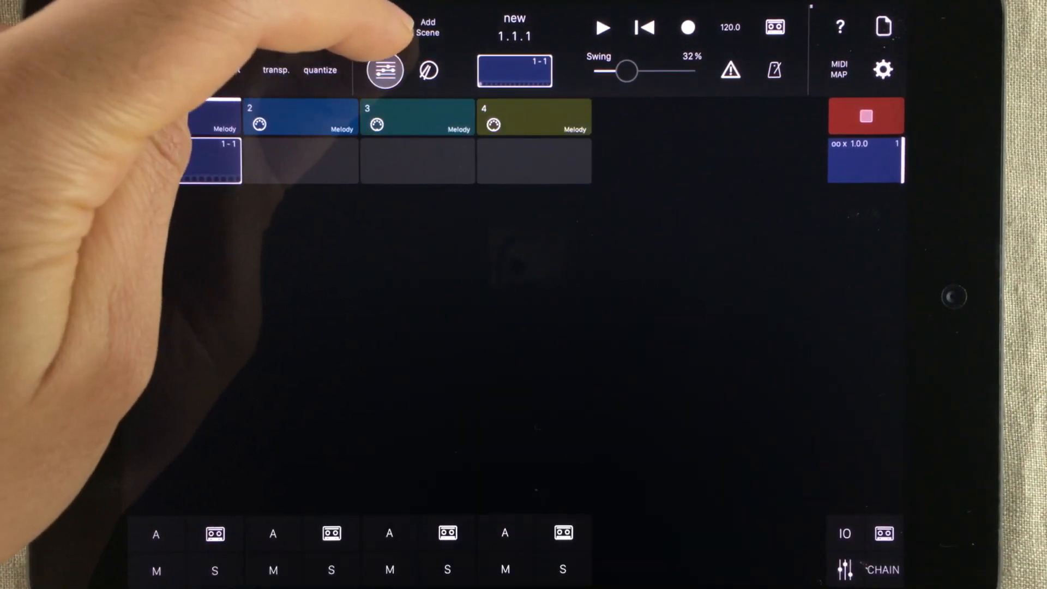
click(384, 27)
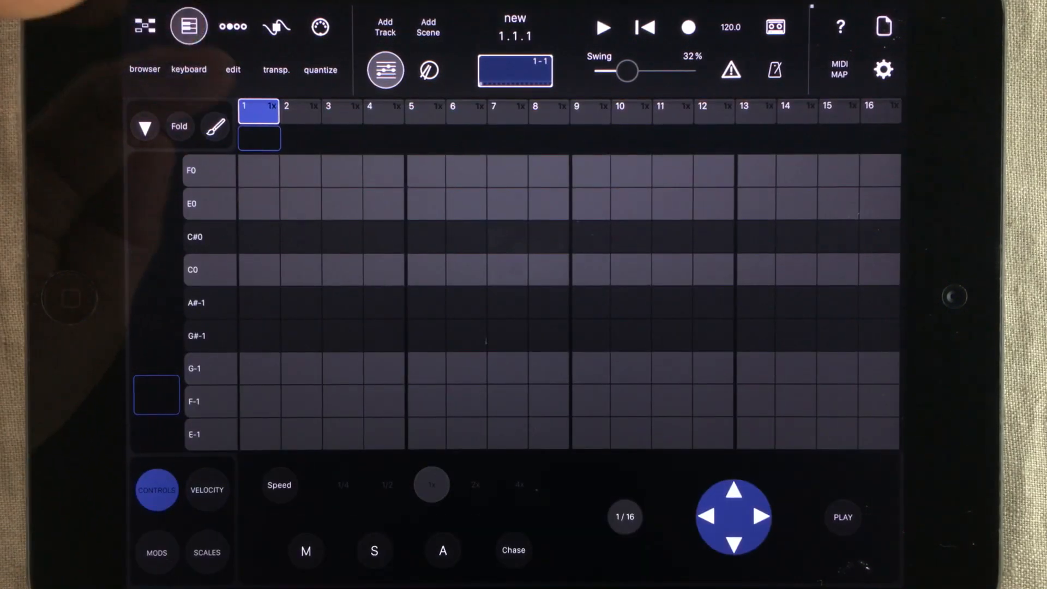
click(189, 26)
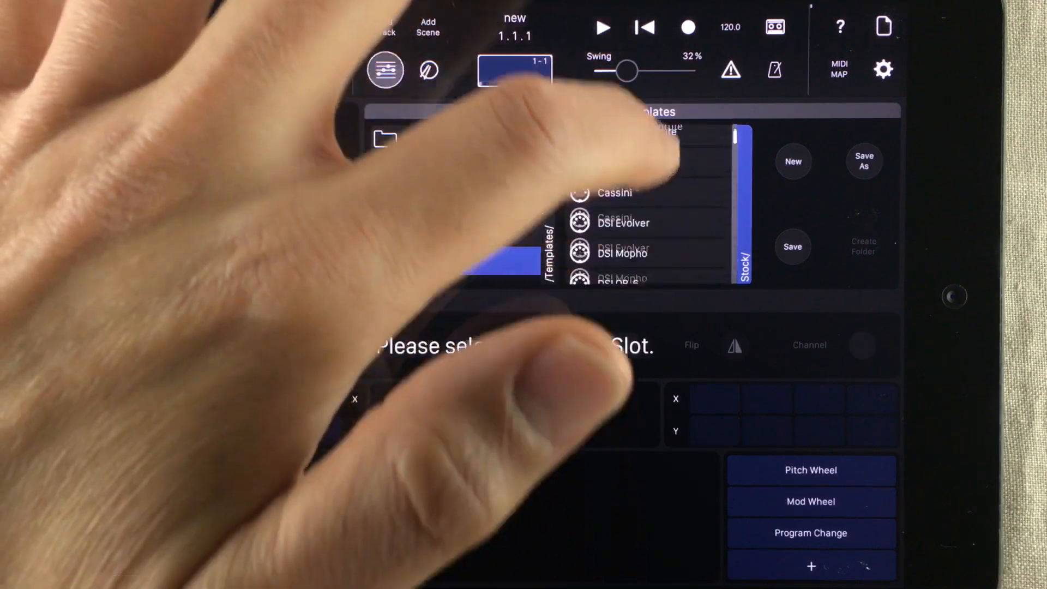
scroll(down, 3)
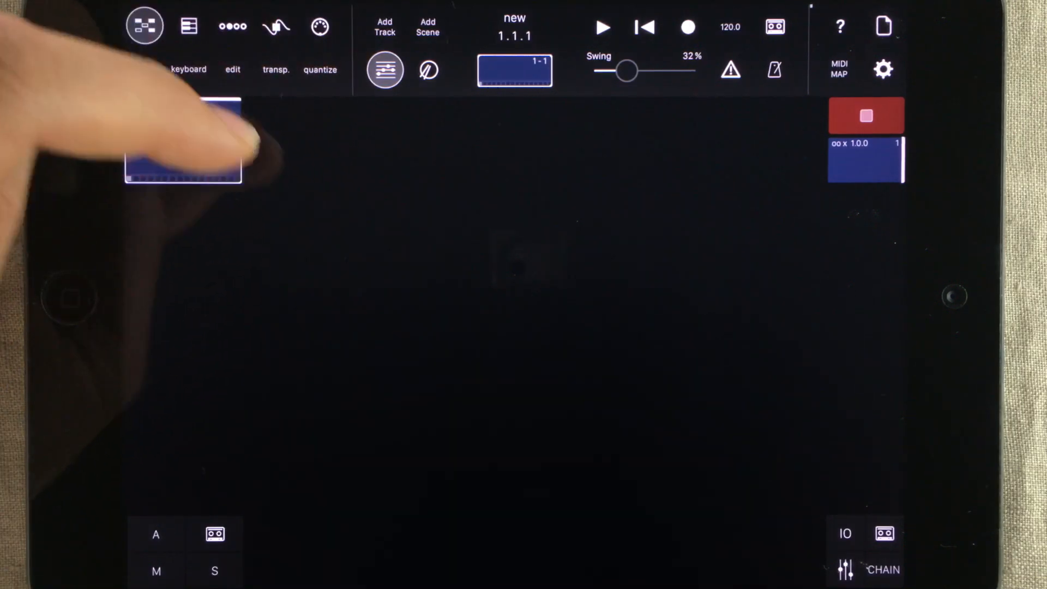
Browse the available instruments, then disarm recording on track 1.
click(184, 160)
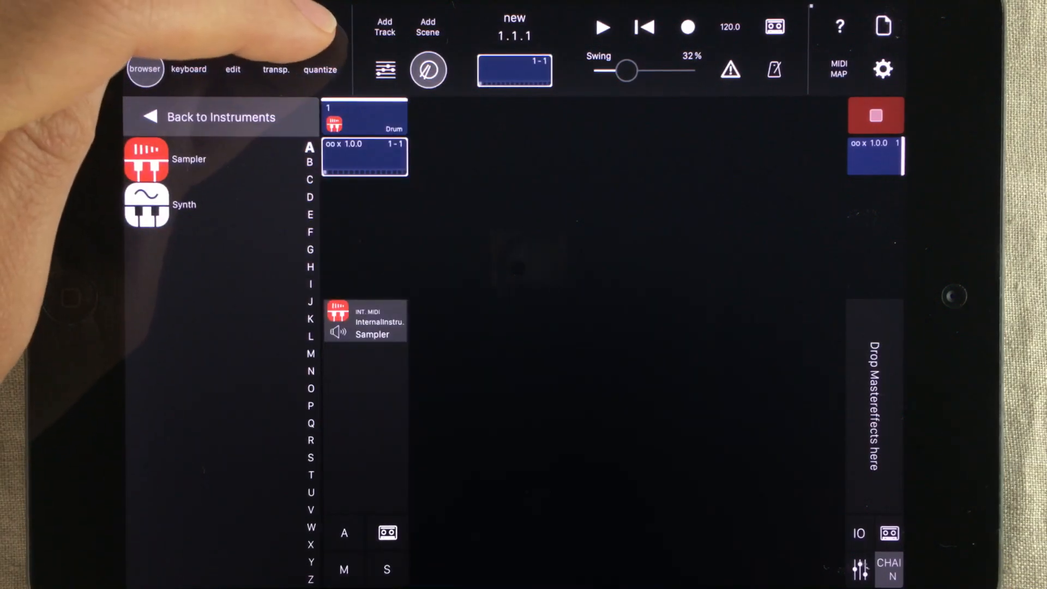
click(146, 158)
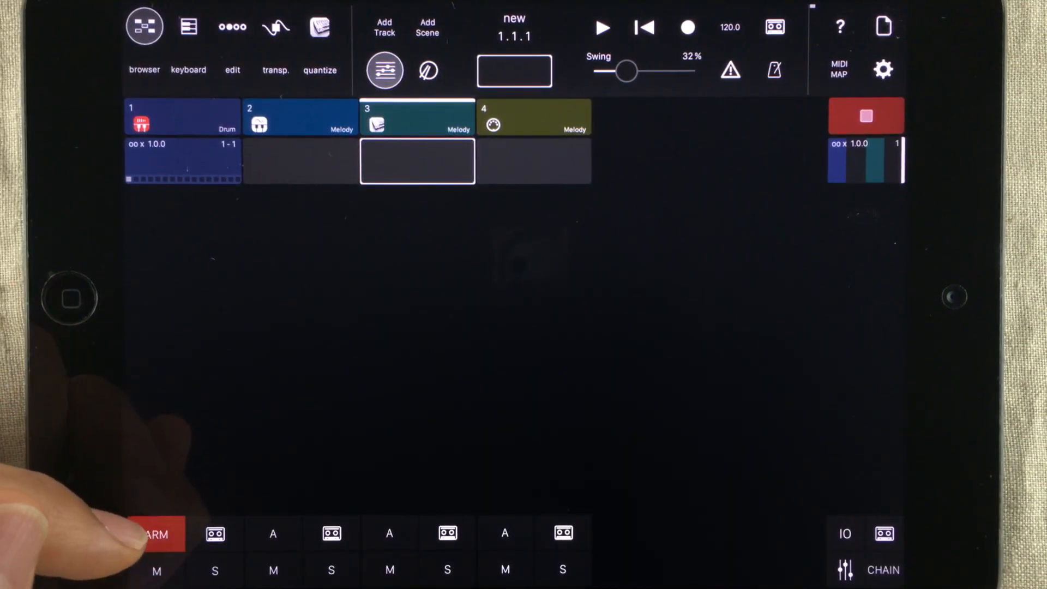
click(157, 533)
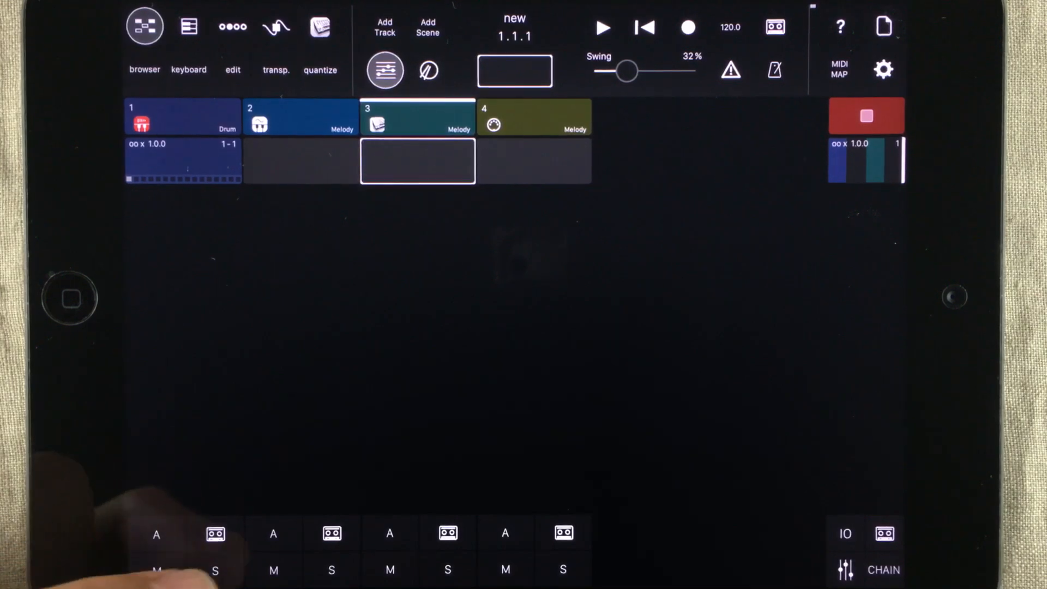
click(214, 532)
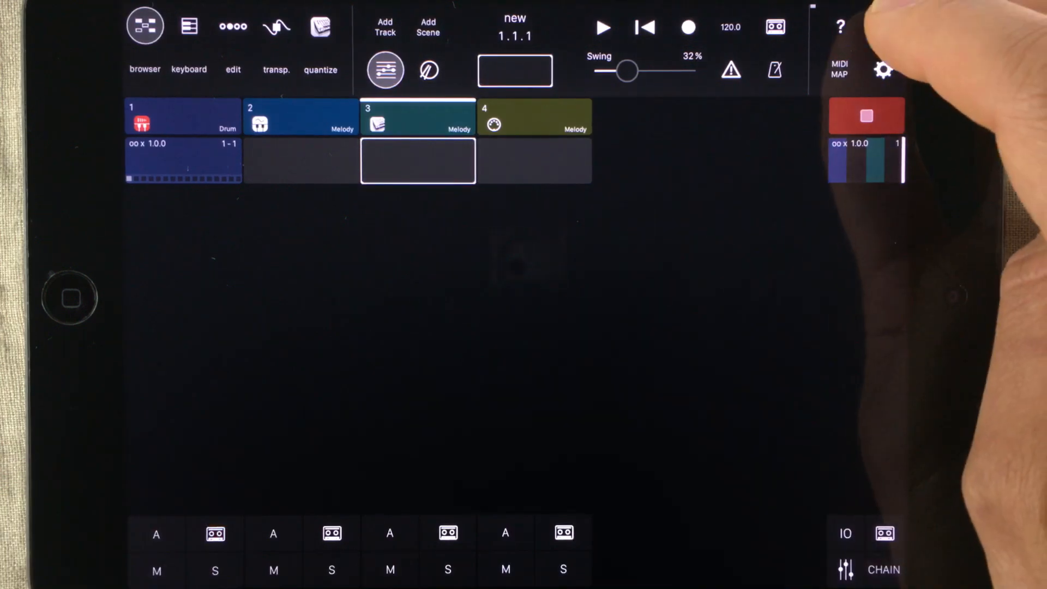
Show the Sampler, Synth and iSEM chains on tracks 1–3, then hide them.
click(882, 26)
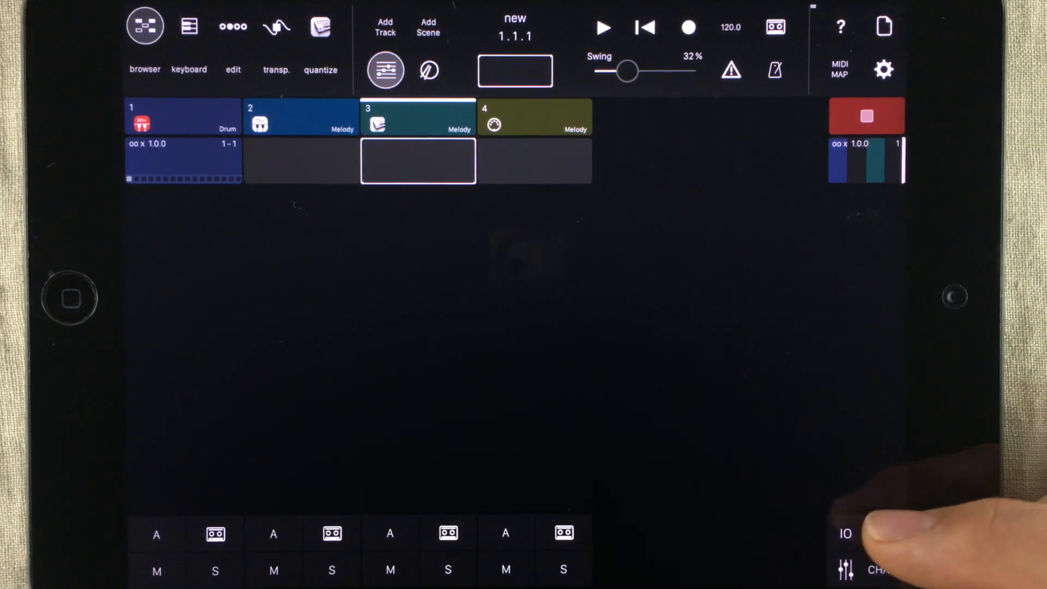
click(844, 533)
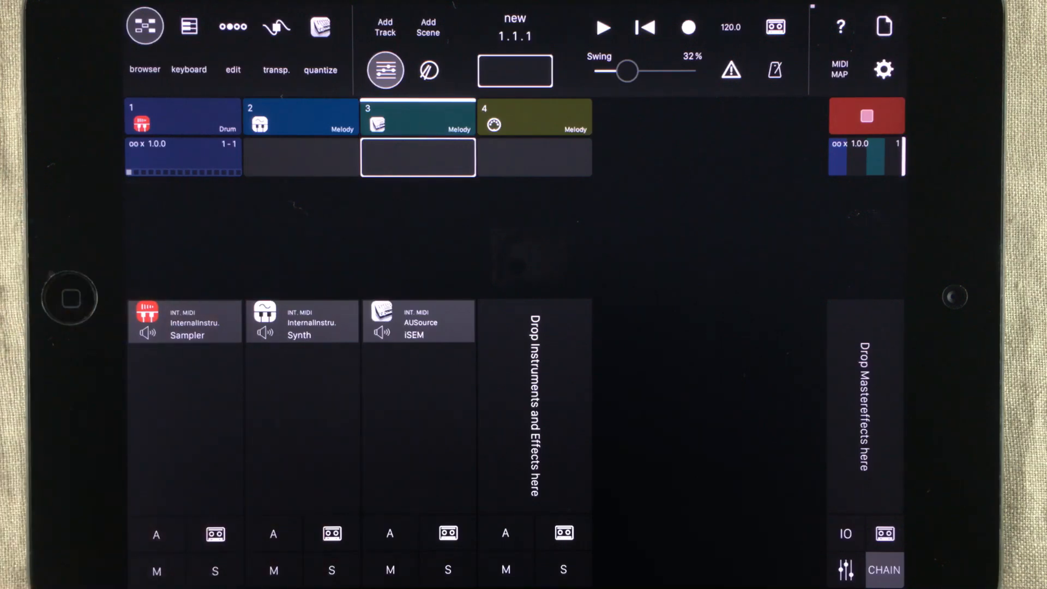
click(729, 27)
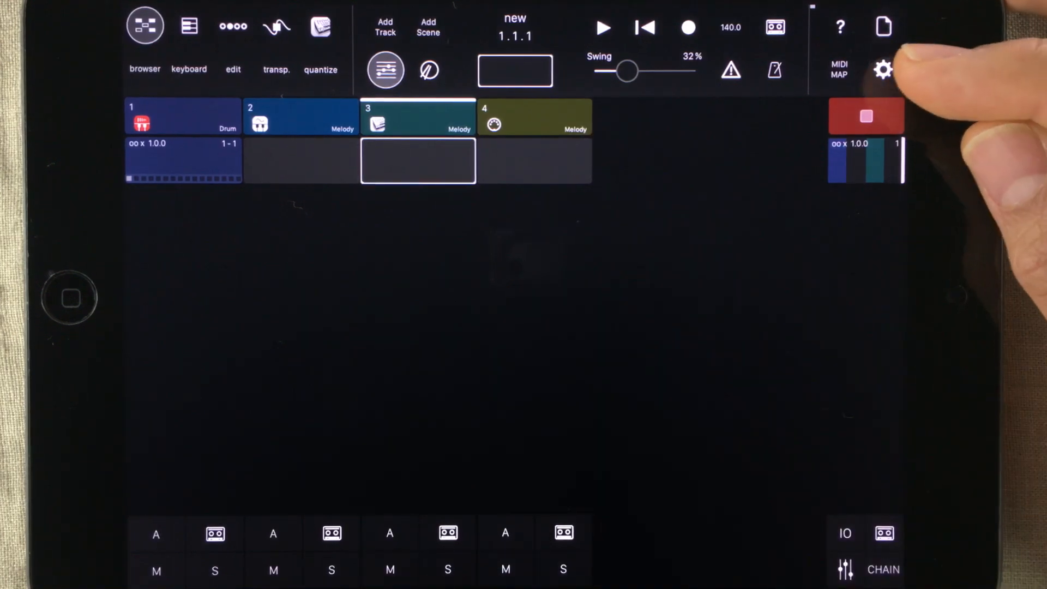
Enter MIDI MAP mapping mode.
click(838, 69)
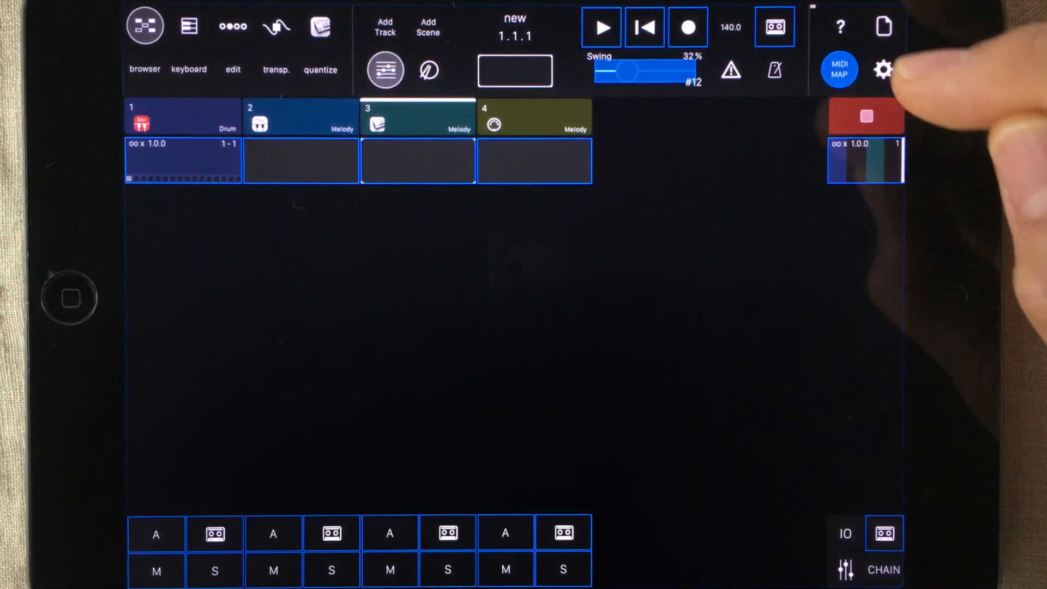